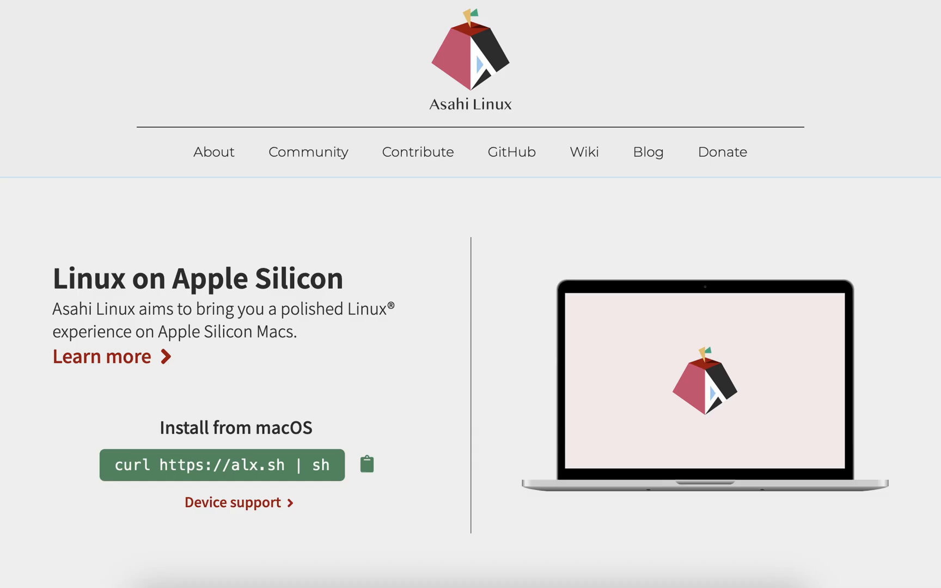
Jump to the Device support table listing M1 and M2 MacBook Air feature support.
left_click(233, 502)
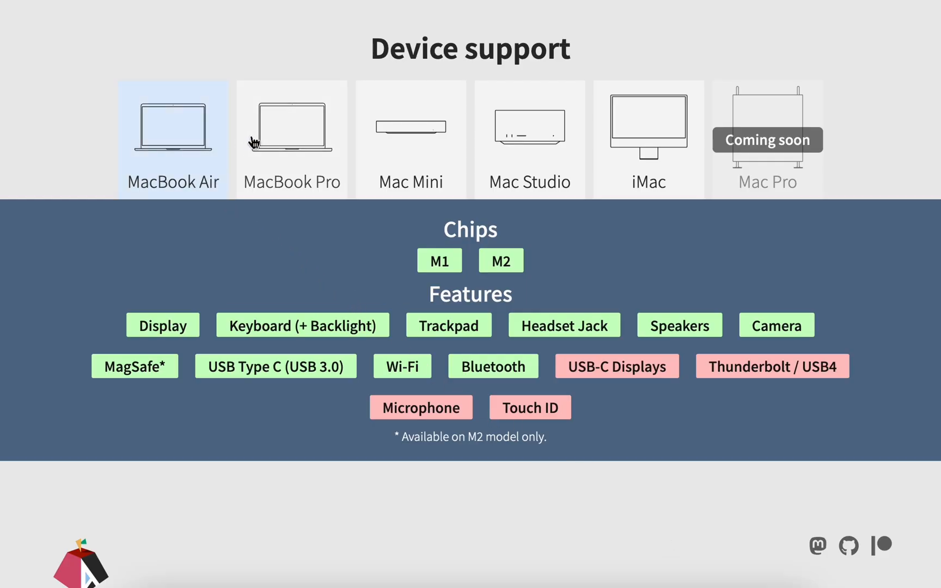